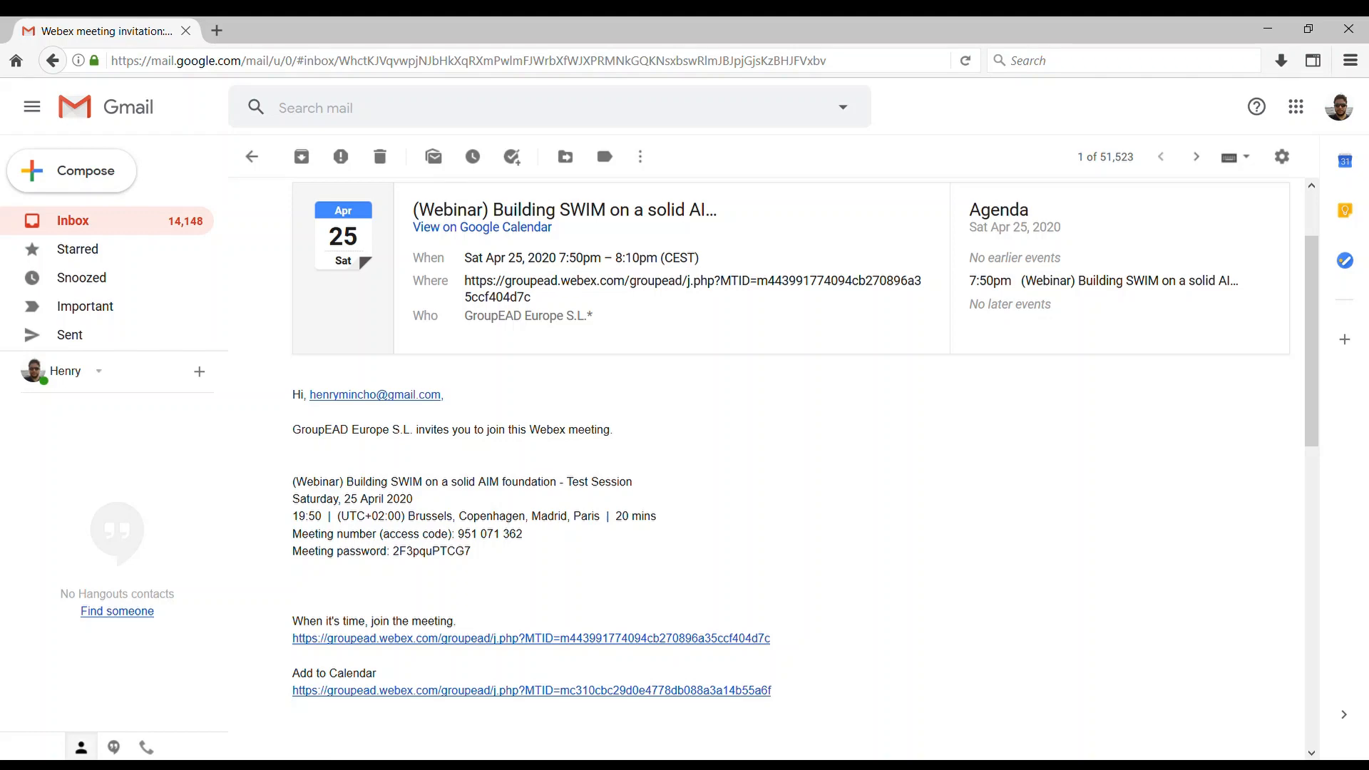
mouse_move(322, 699)
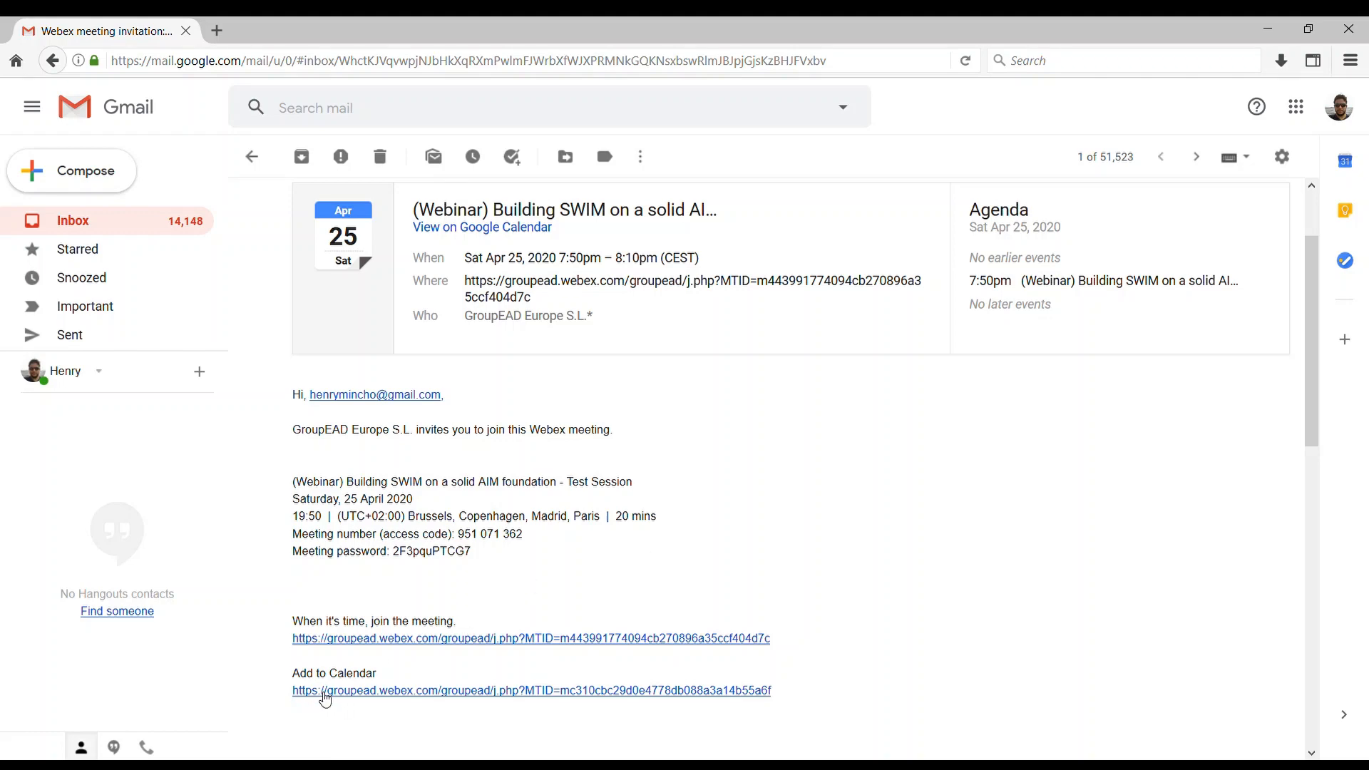
mouse_move(256, 714)
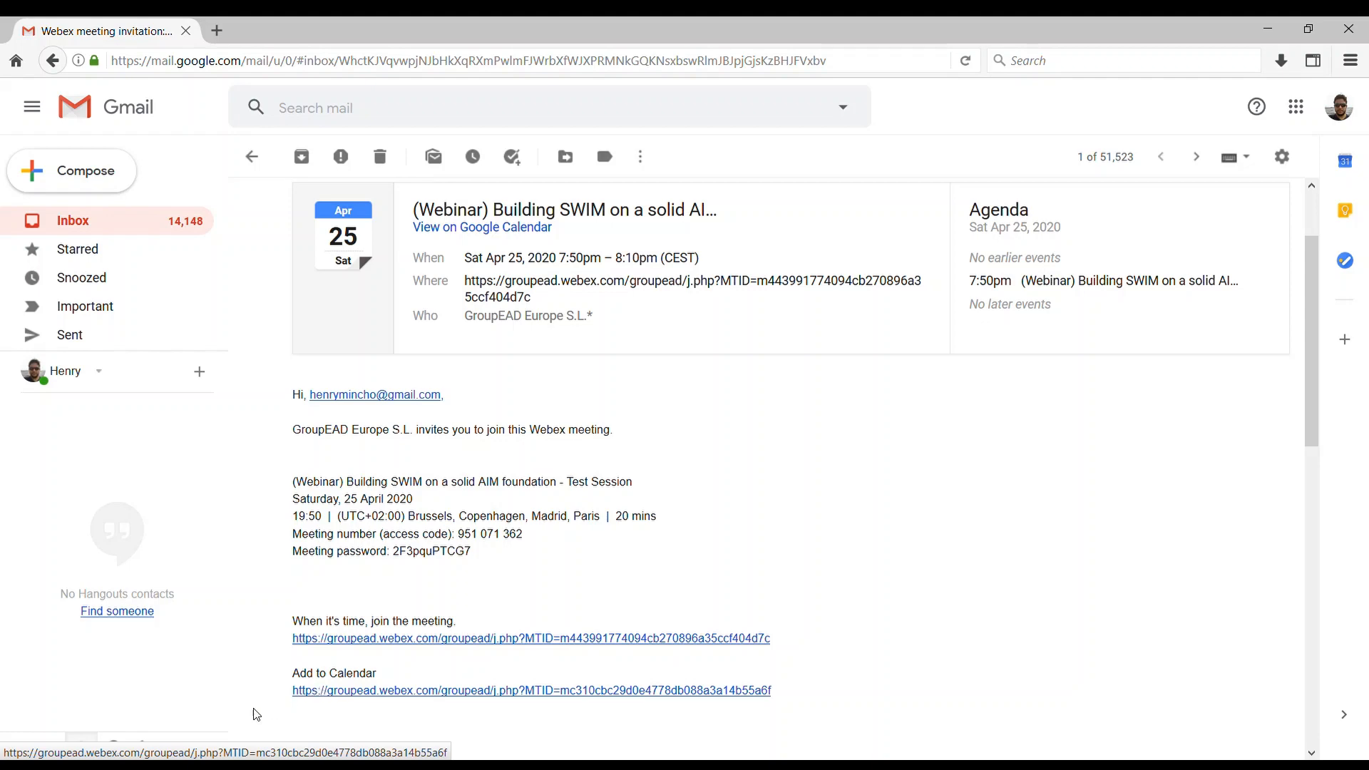
Open the SWIM webinar's Webex start page from the invitation email's join link
scroll("down", 3)
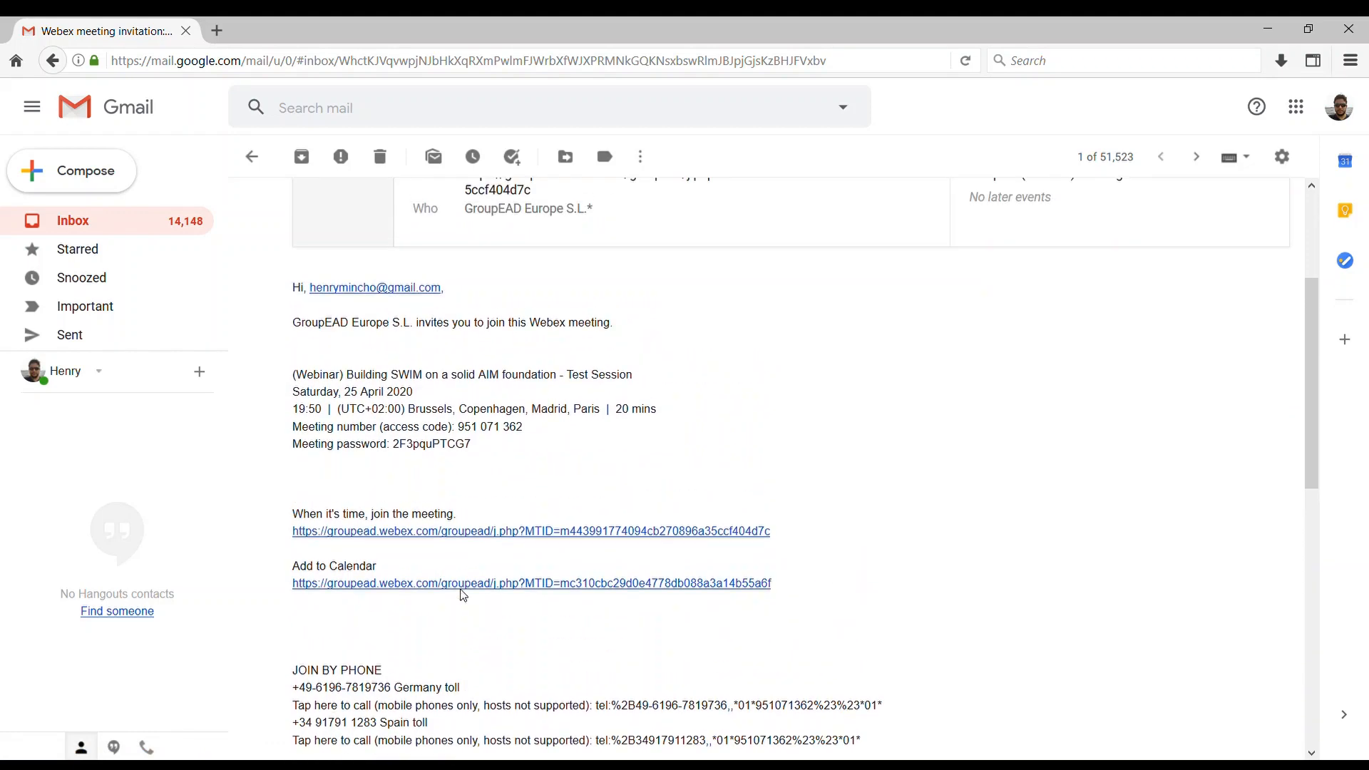
mouse_move(384, 554)
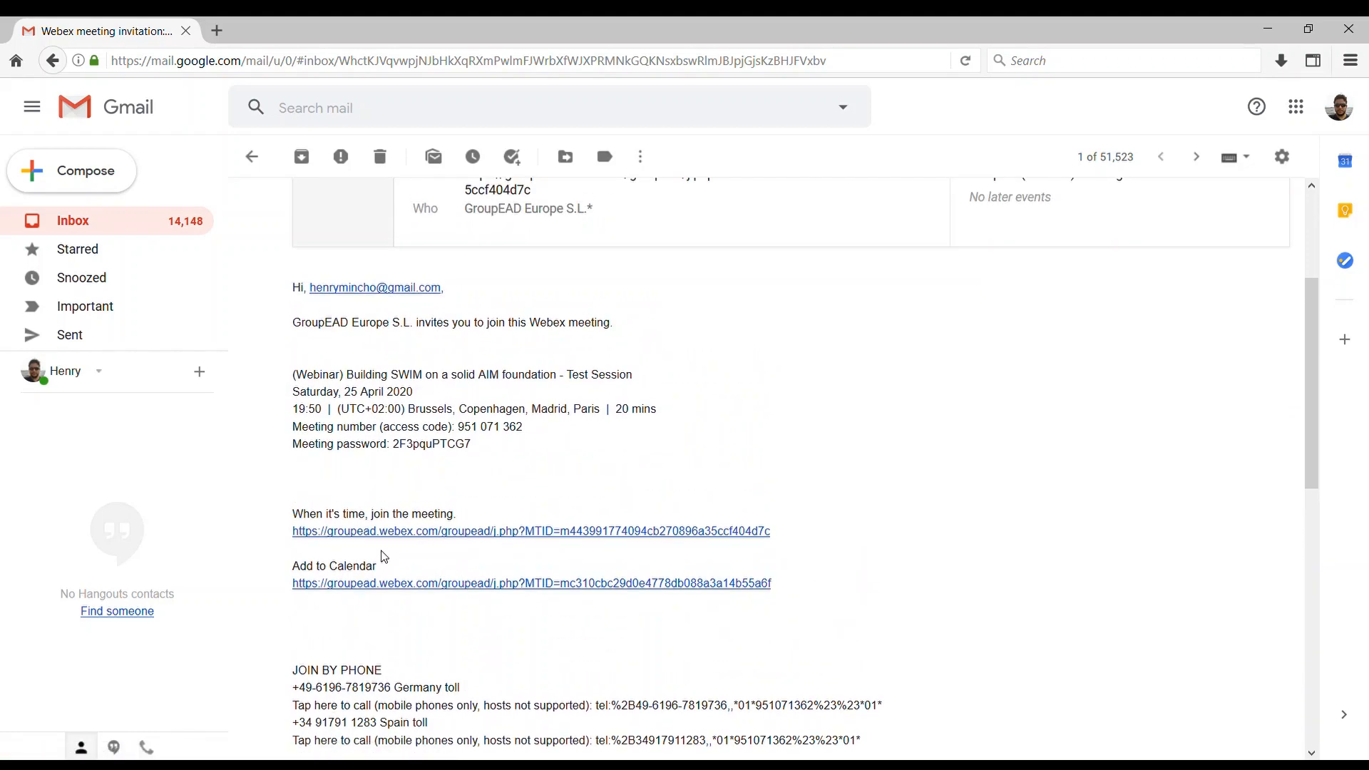
mouse_move(539, 541)
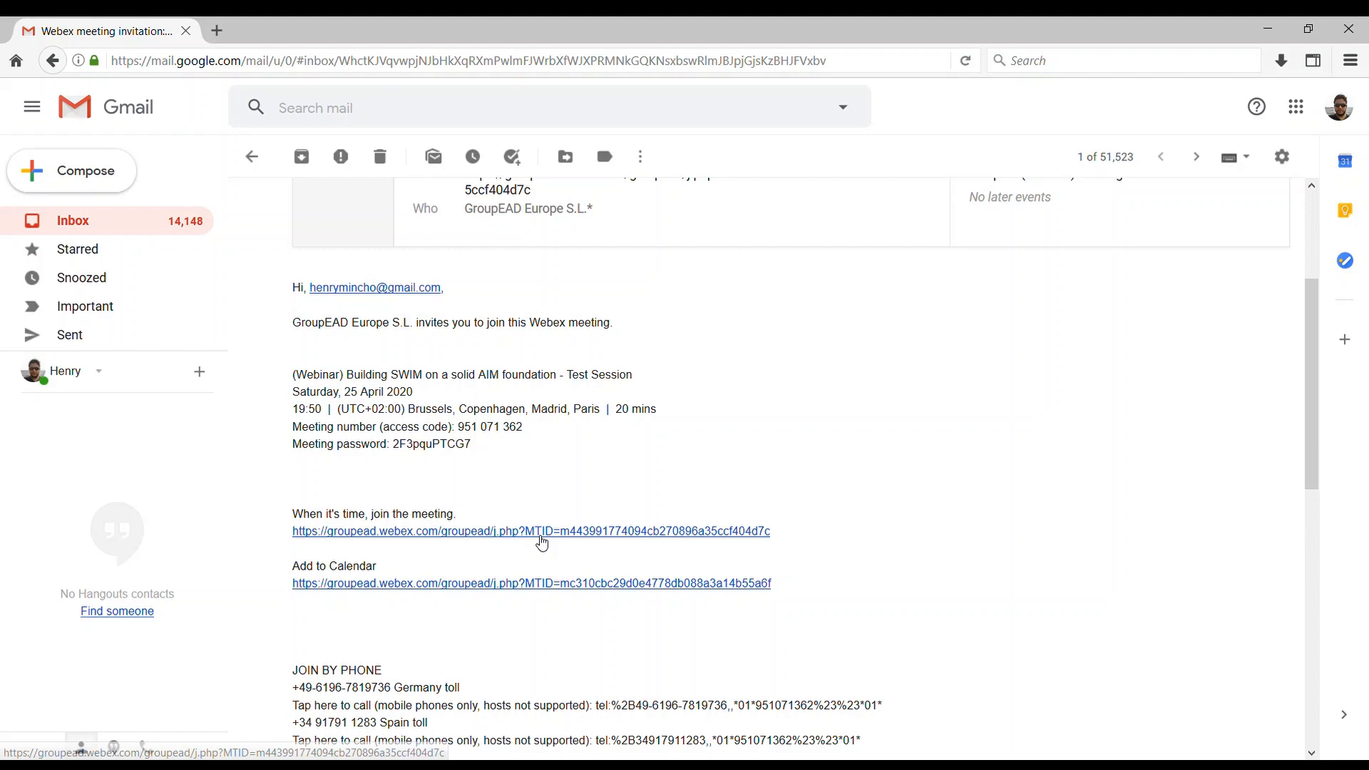
left_click(543, 531)
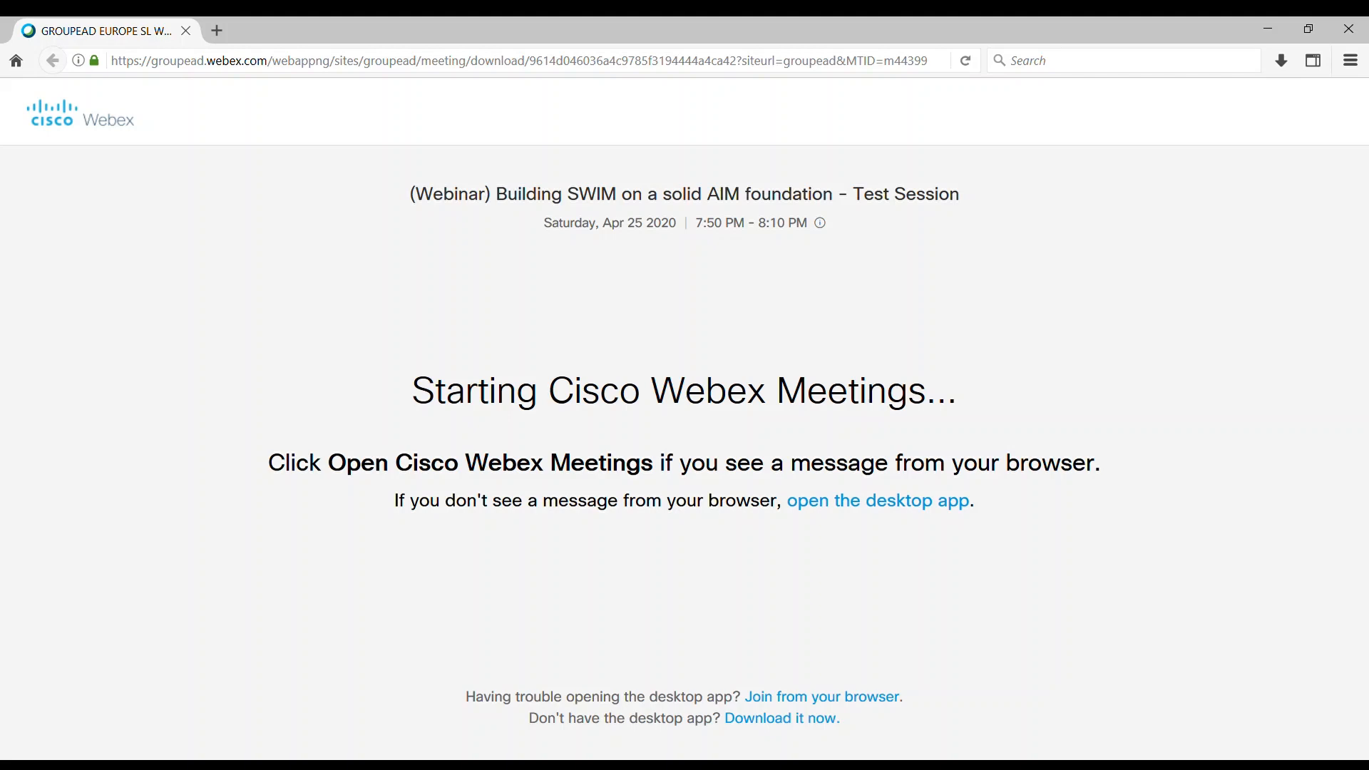
mouse_move(707, 613)
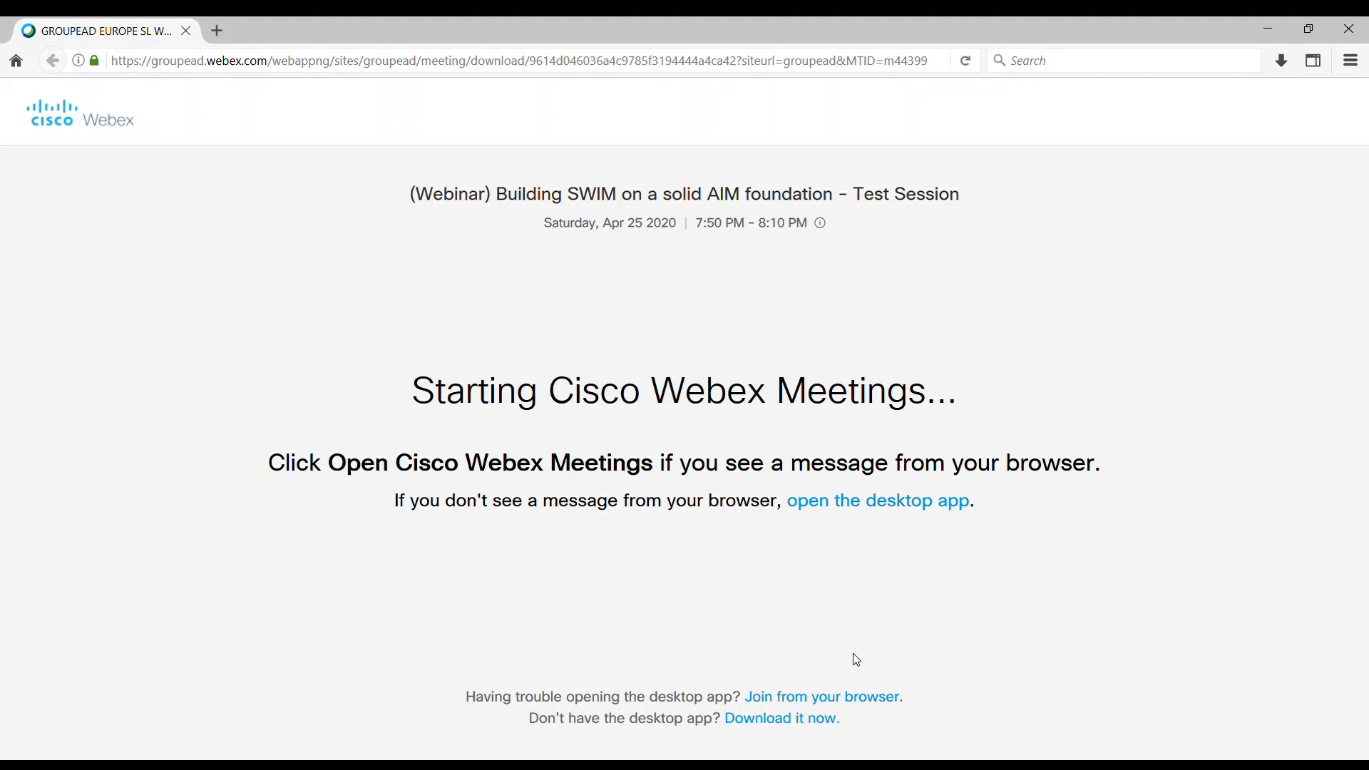
mouse_move(861, 705)
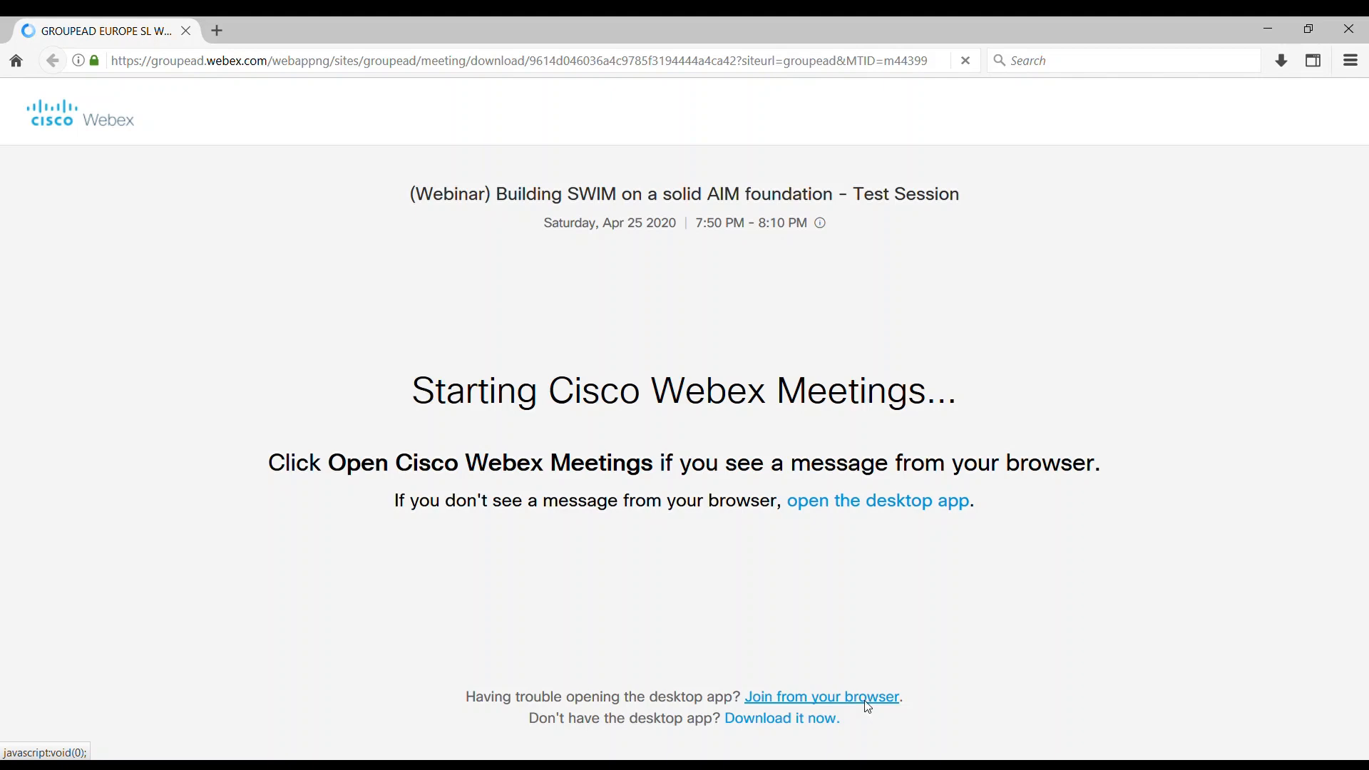
Join from the browser and select the '(GEAD)' part of the prefilled attendee name
left_click(822, 697)
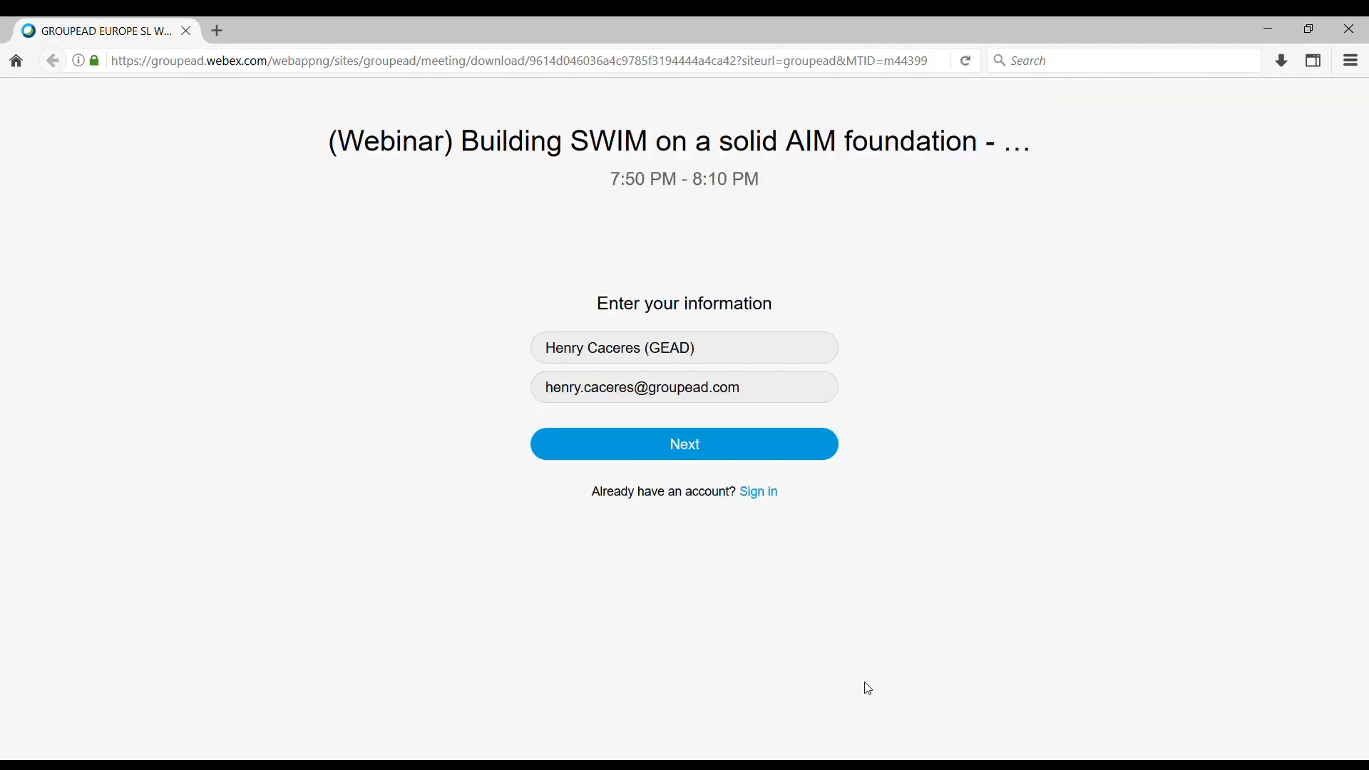
mouse_move(794, 603)
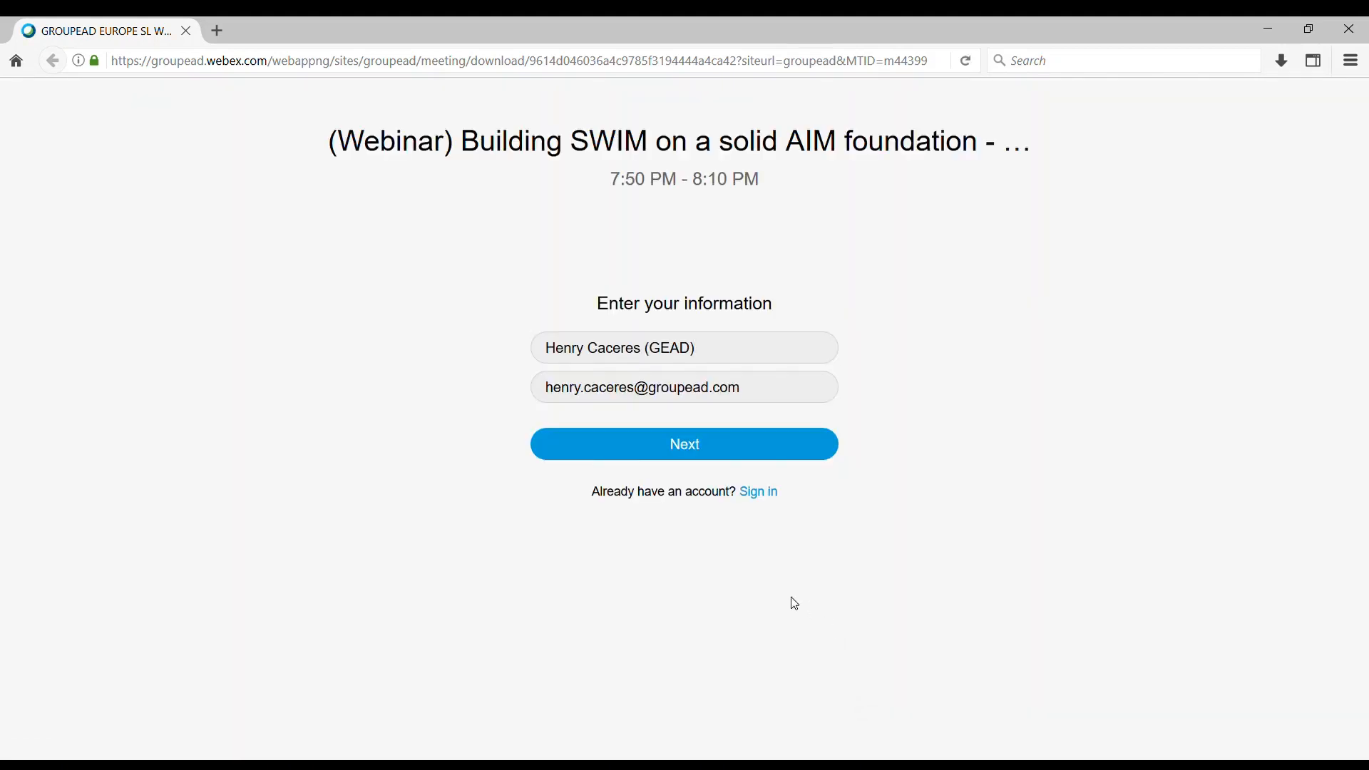
mouse_move(752, 585)
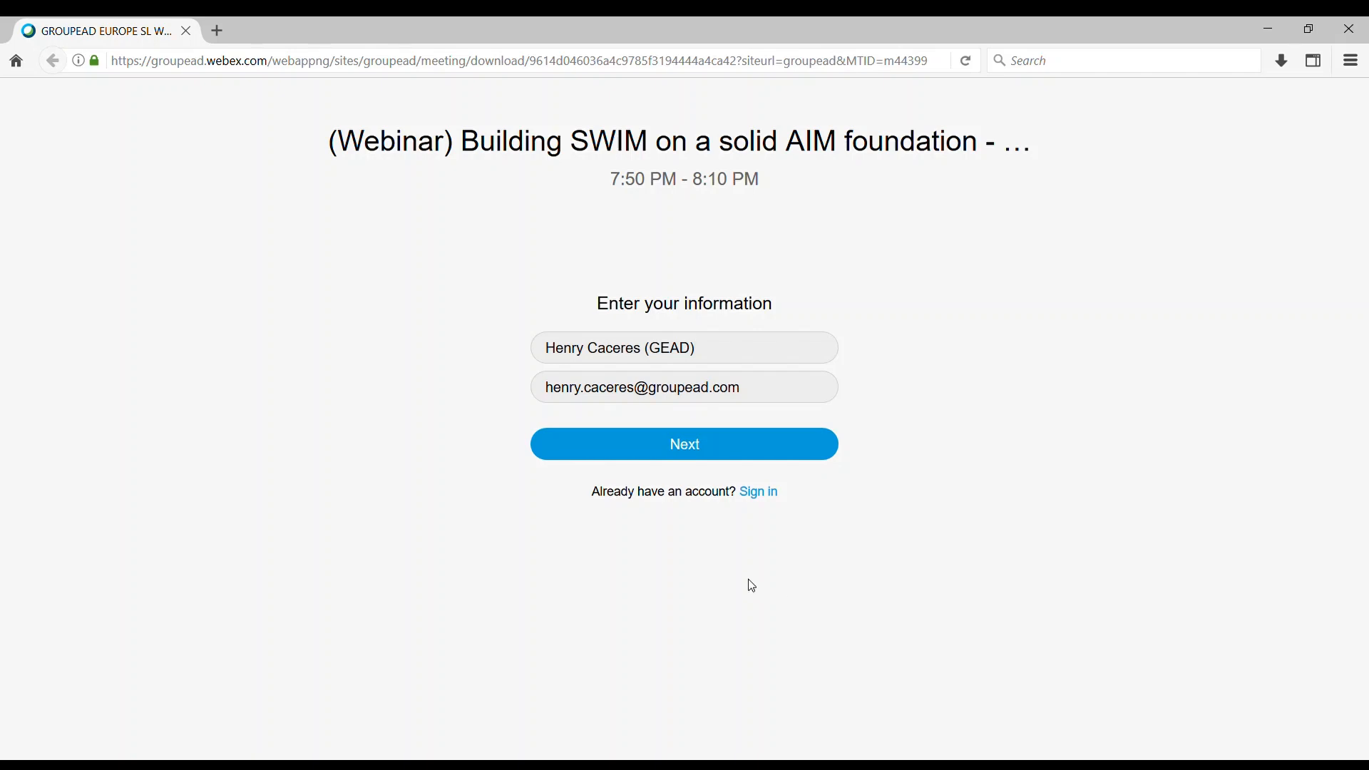
left_click(684, 348)
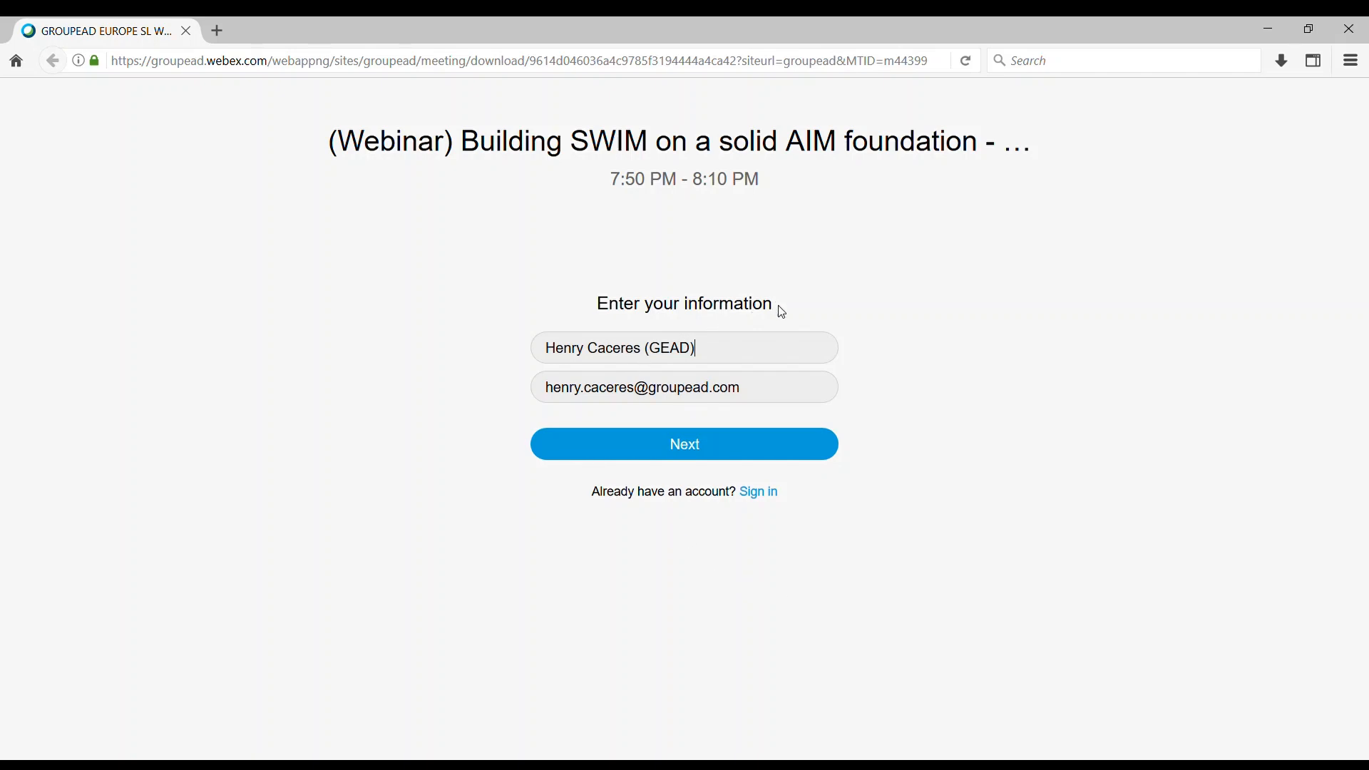
double_click(668, 348)
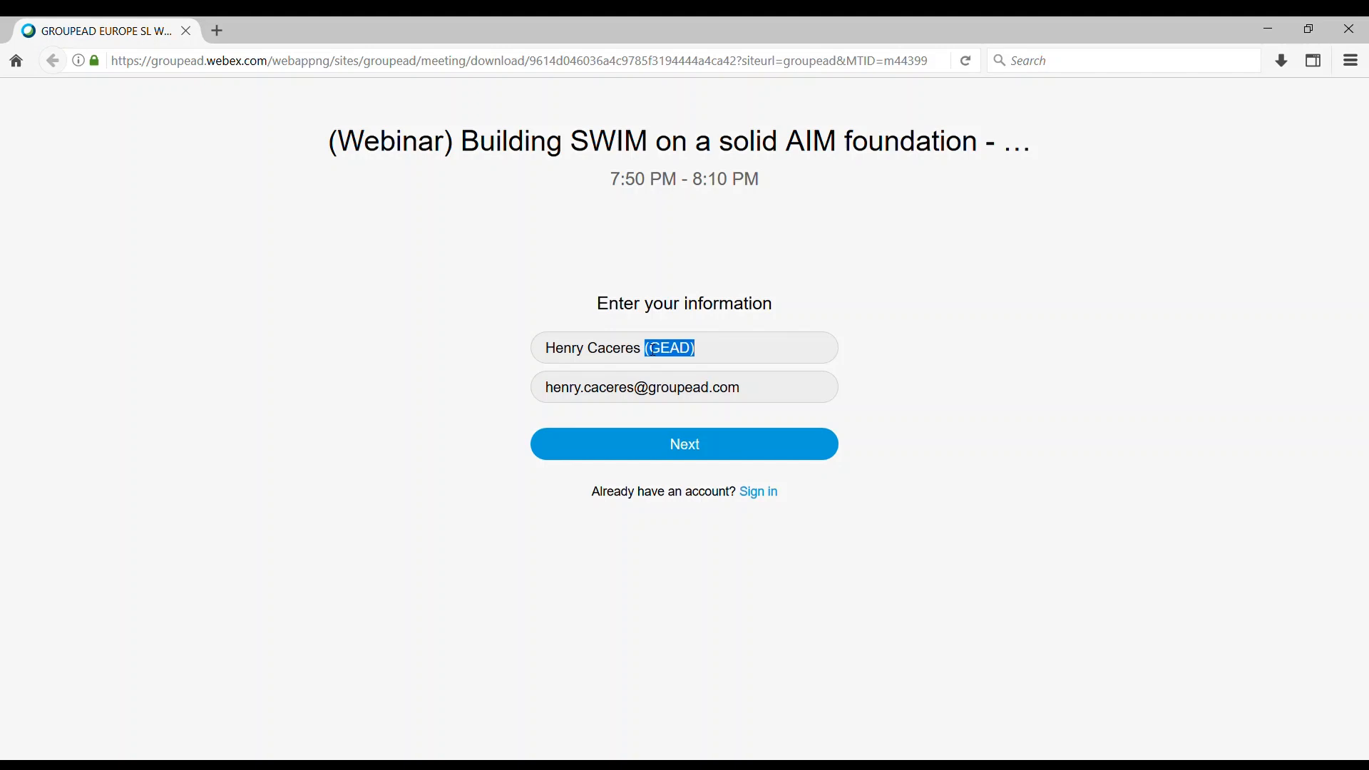
mouse_move(661, 582)
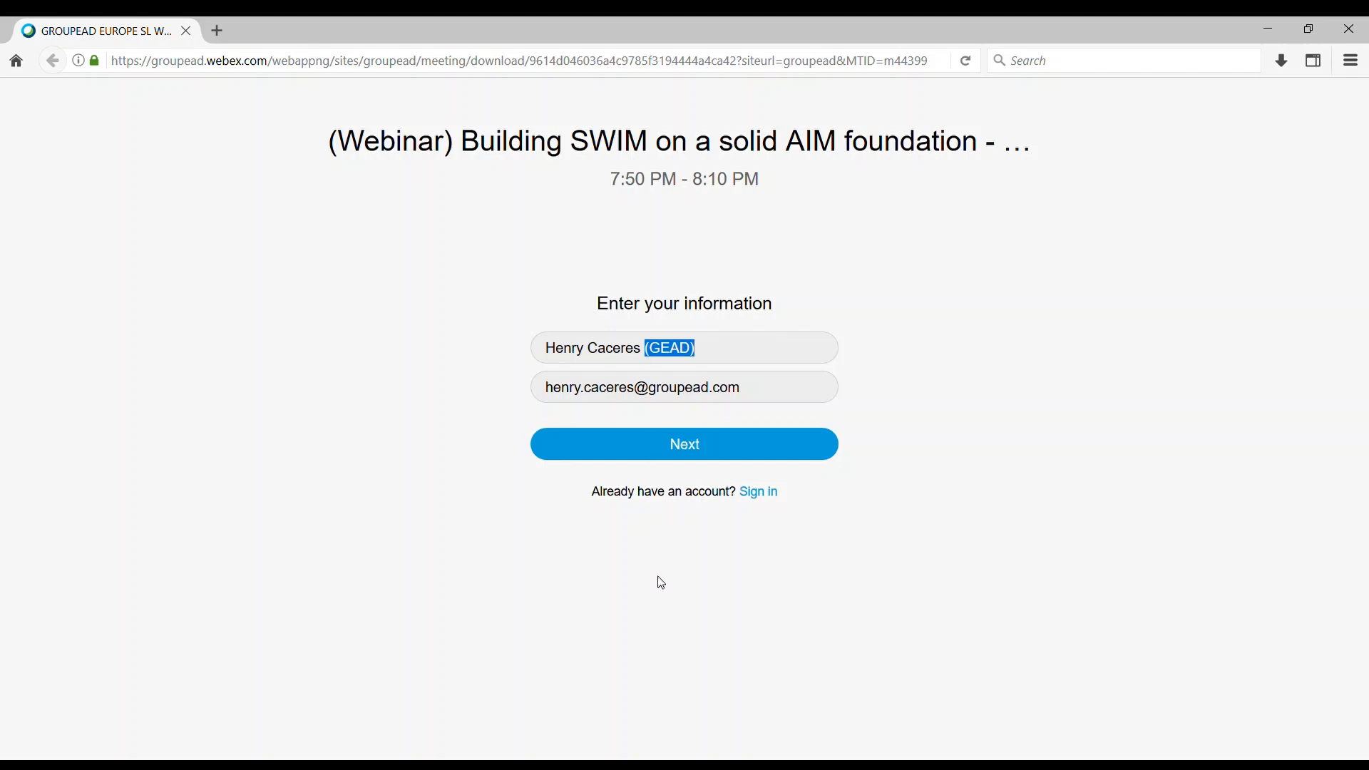
mouse_move(787, 529)
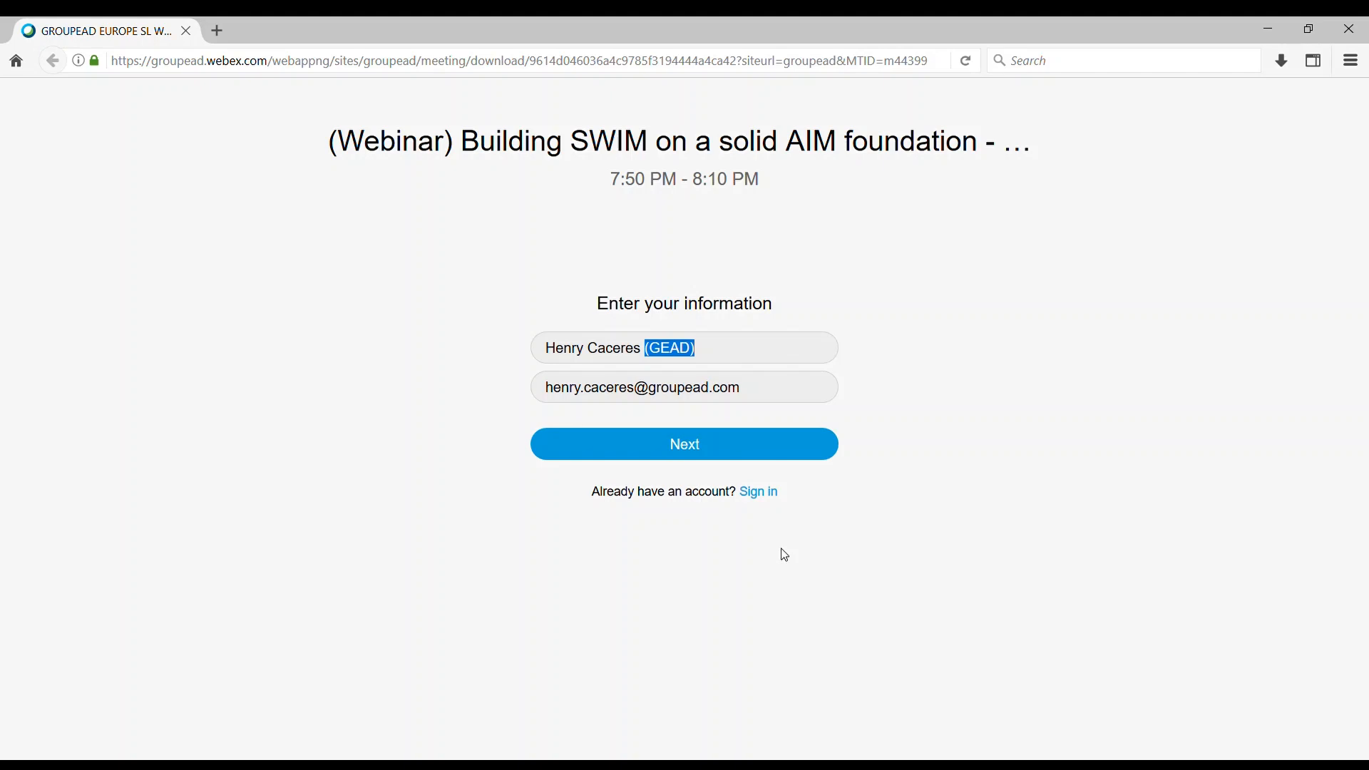
mouse_move(729, 450)
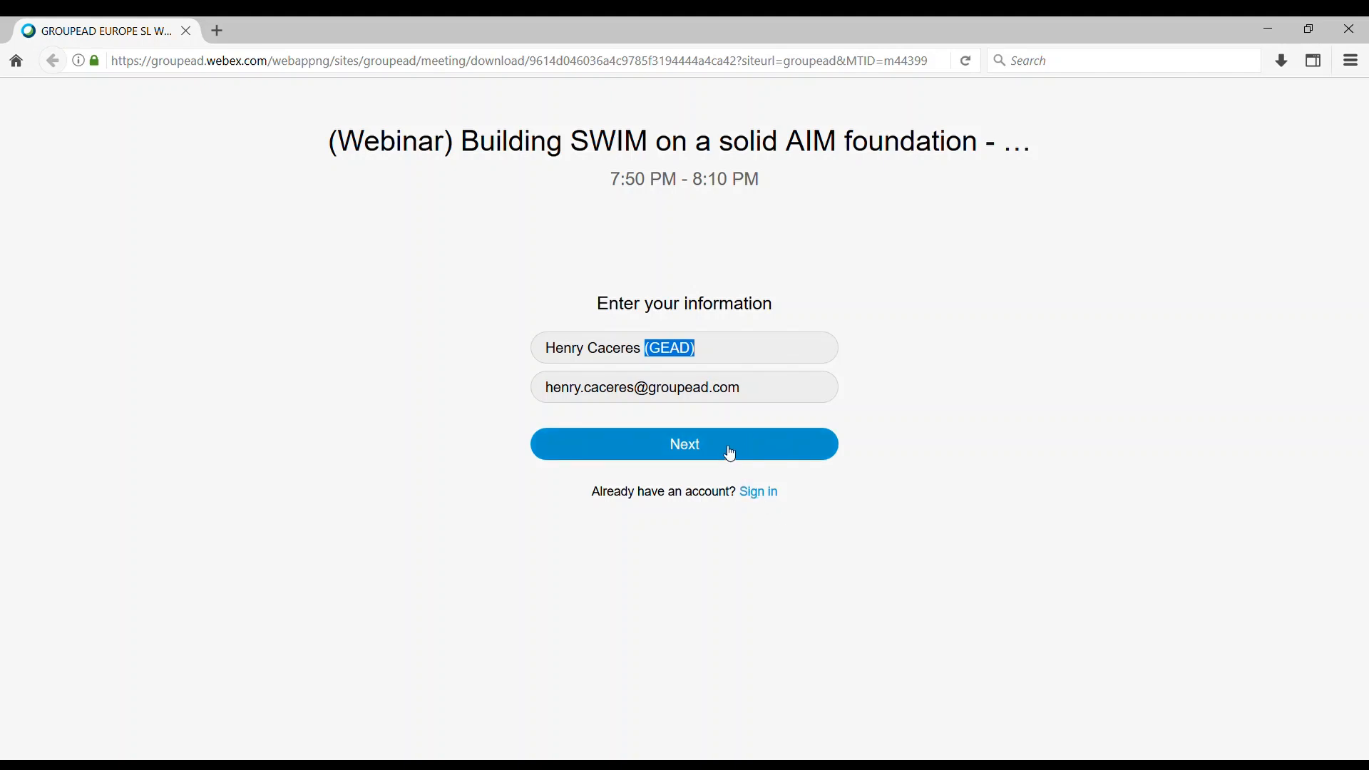
Continue to the preview, dismiss the 'Remember this decision' tip, and mute the microphone
left_click(685, 444)
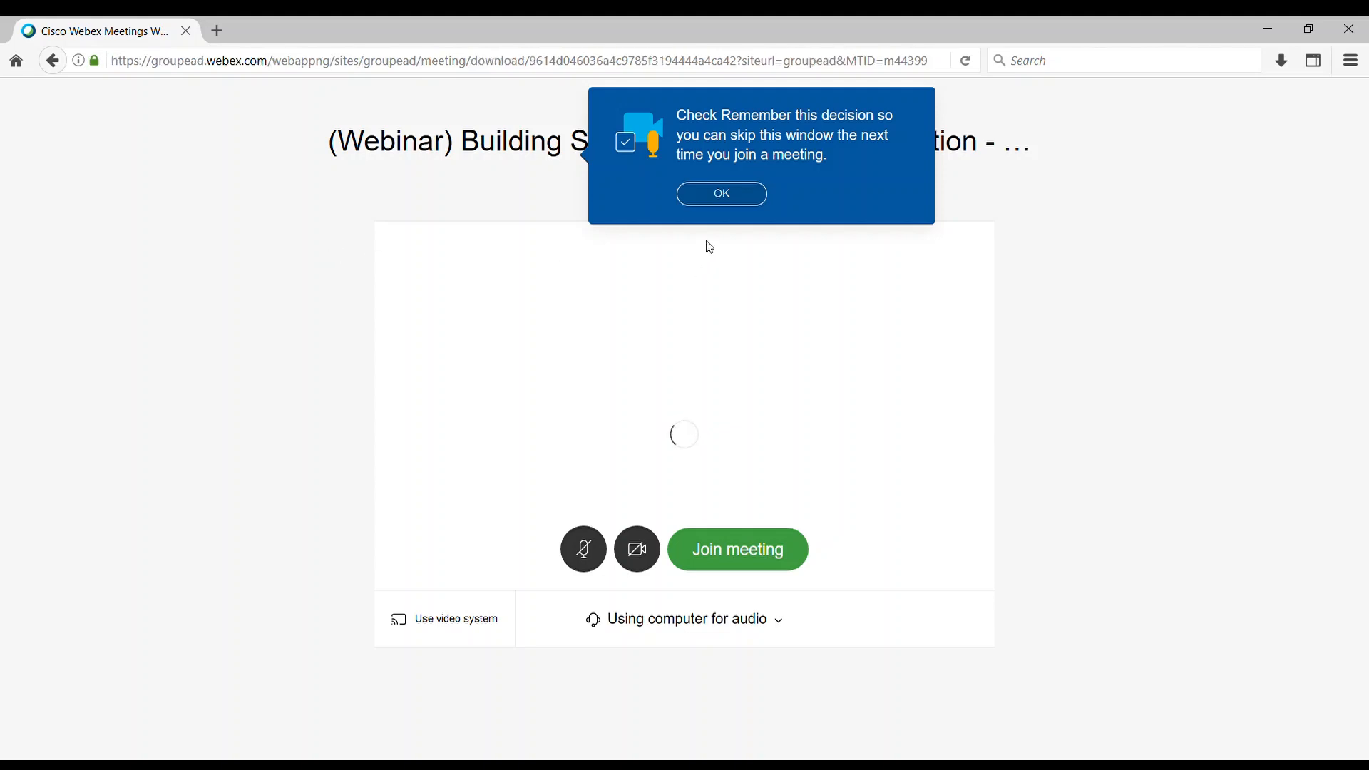
left_click(721, 193)
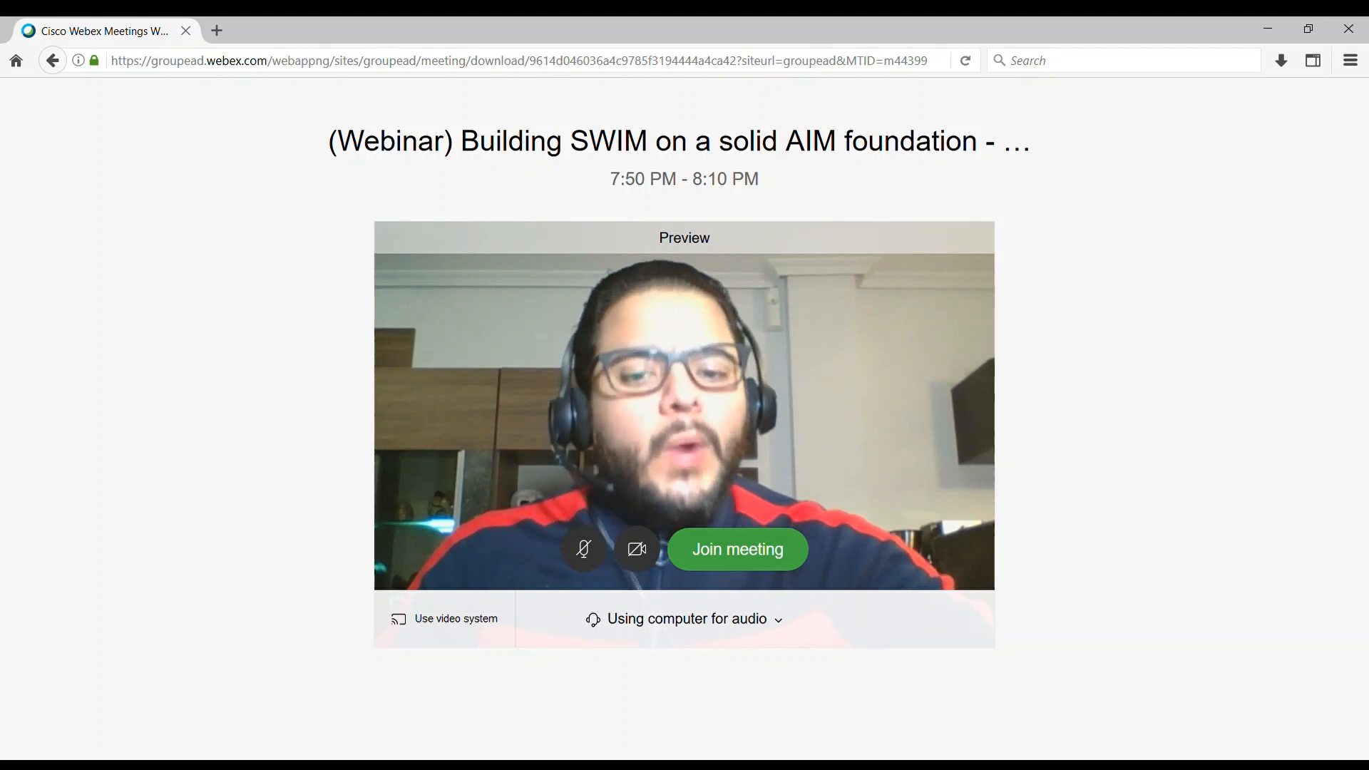
mouse_move(583, 550)
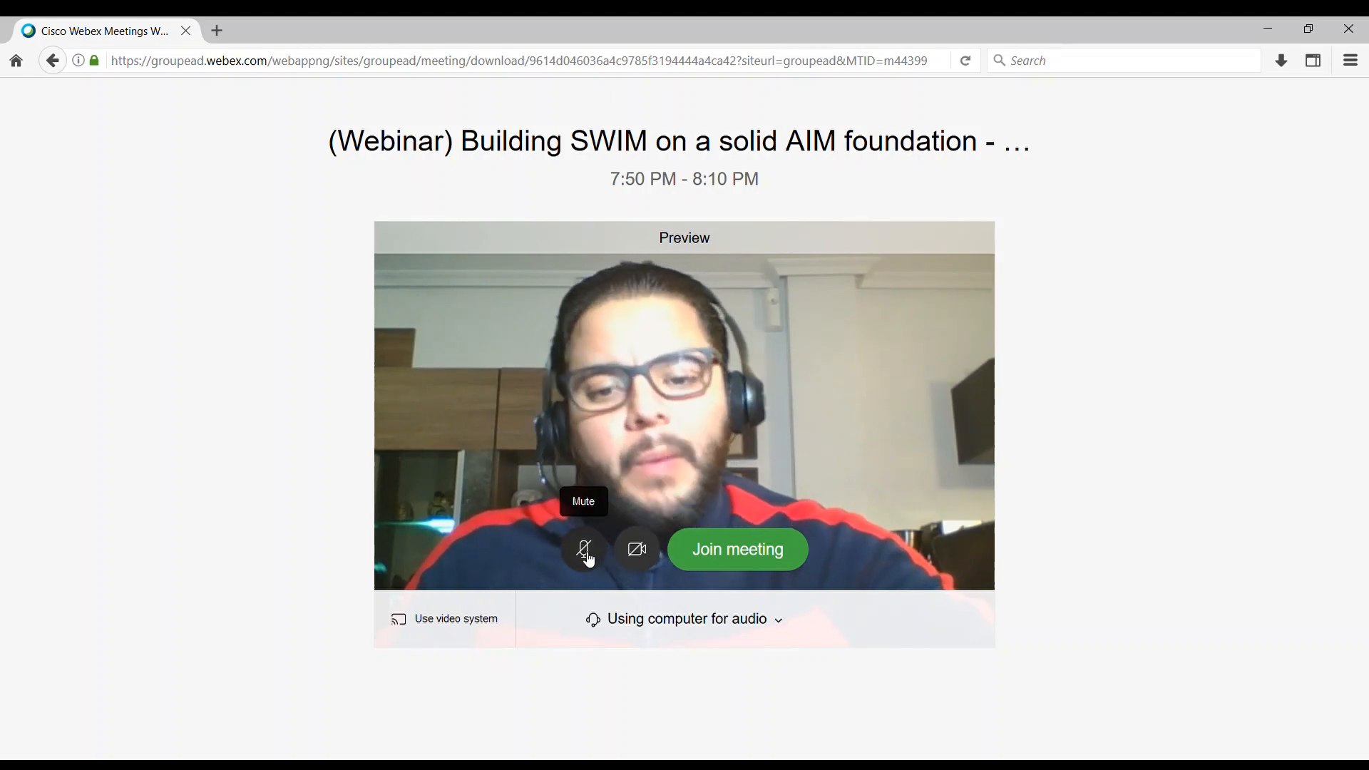
left_click(637, 549)
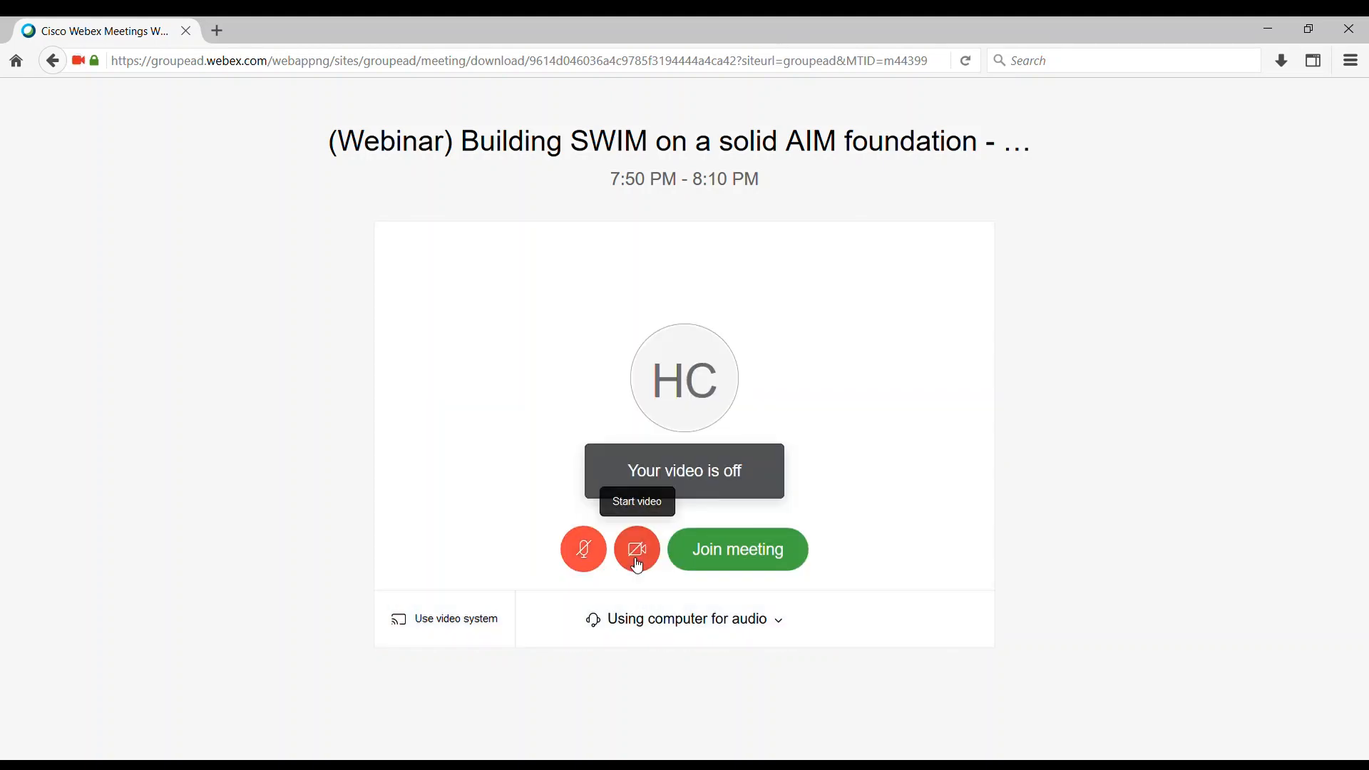
mouse_move(604, 562)
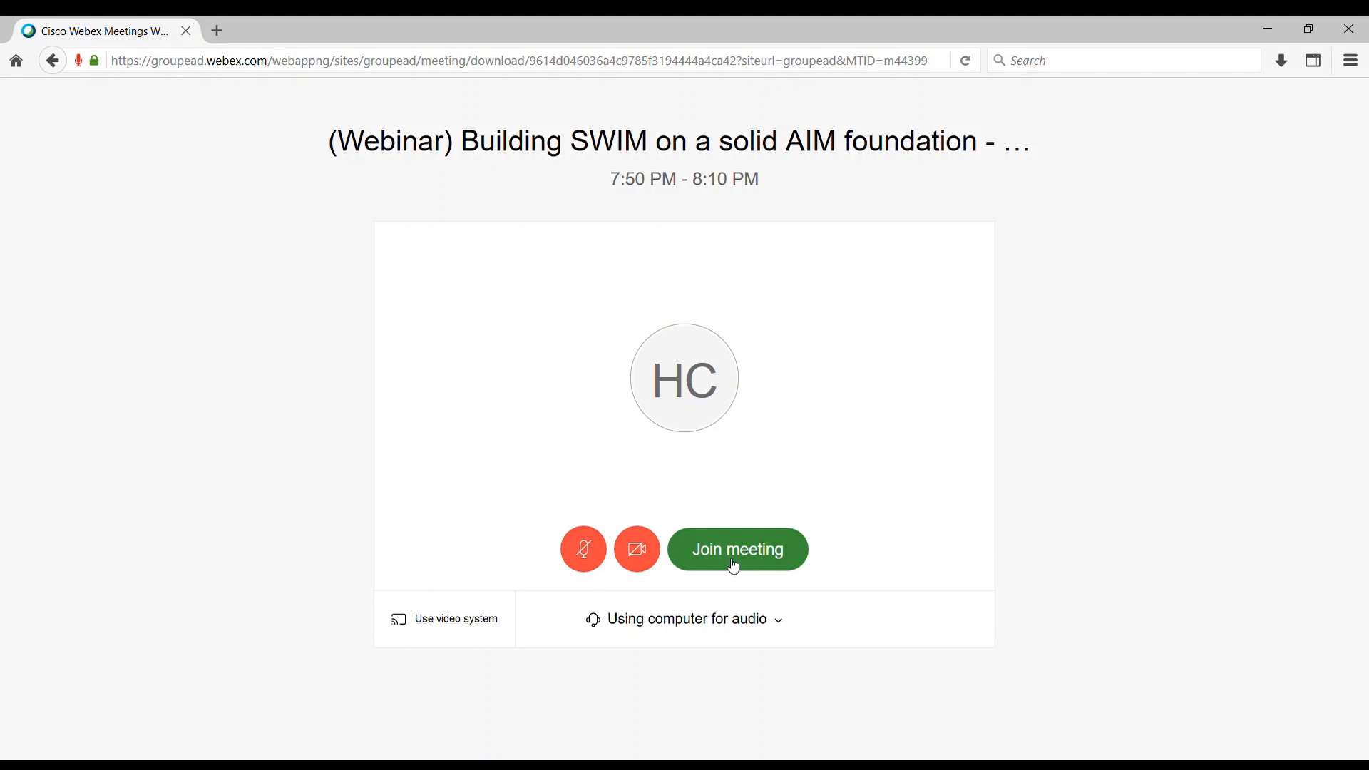
Join the webinar, view the host's title slide, and toggle the camera button in the toolbar
left_click(737, 549)
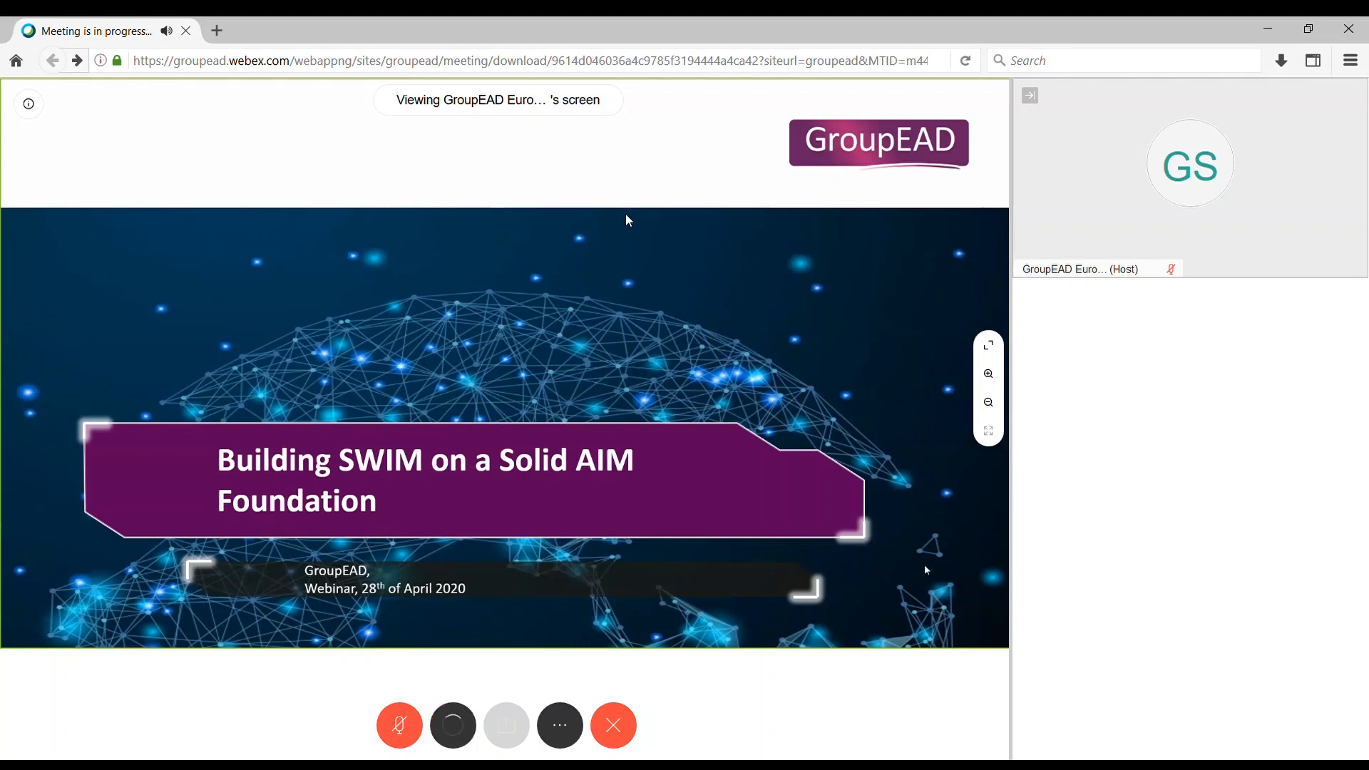
mouse_move(545, 252)
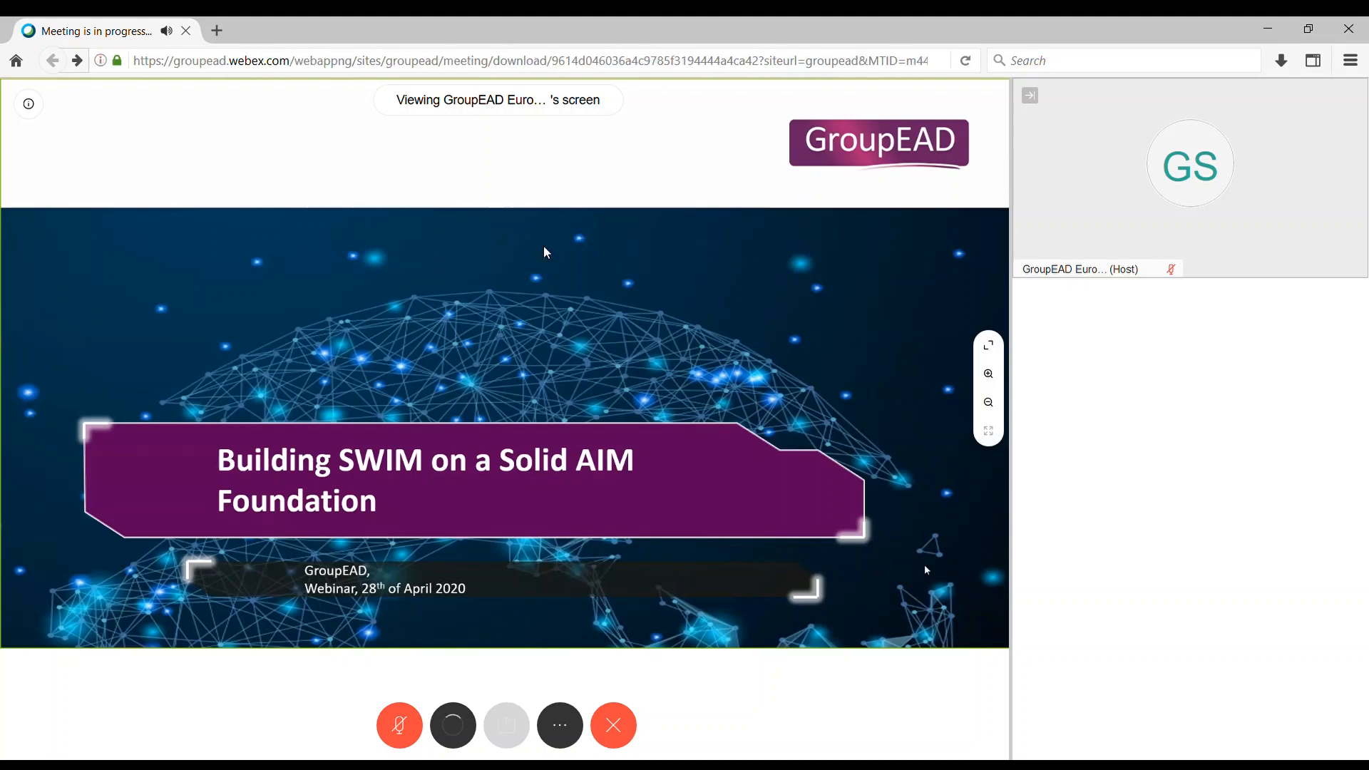
left_click(453, 725)
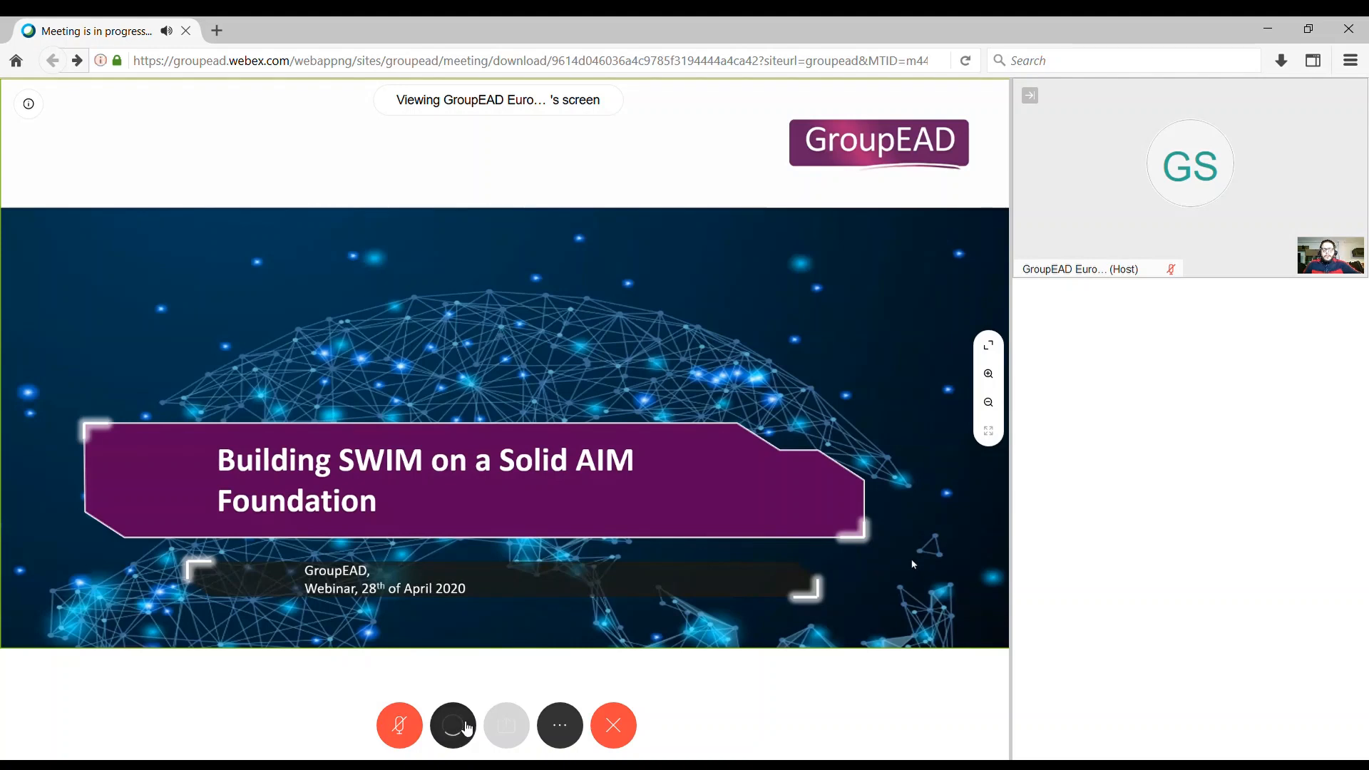
left_click(452, 725)
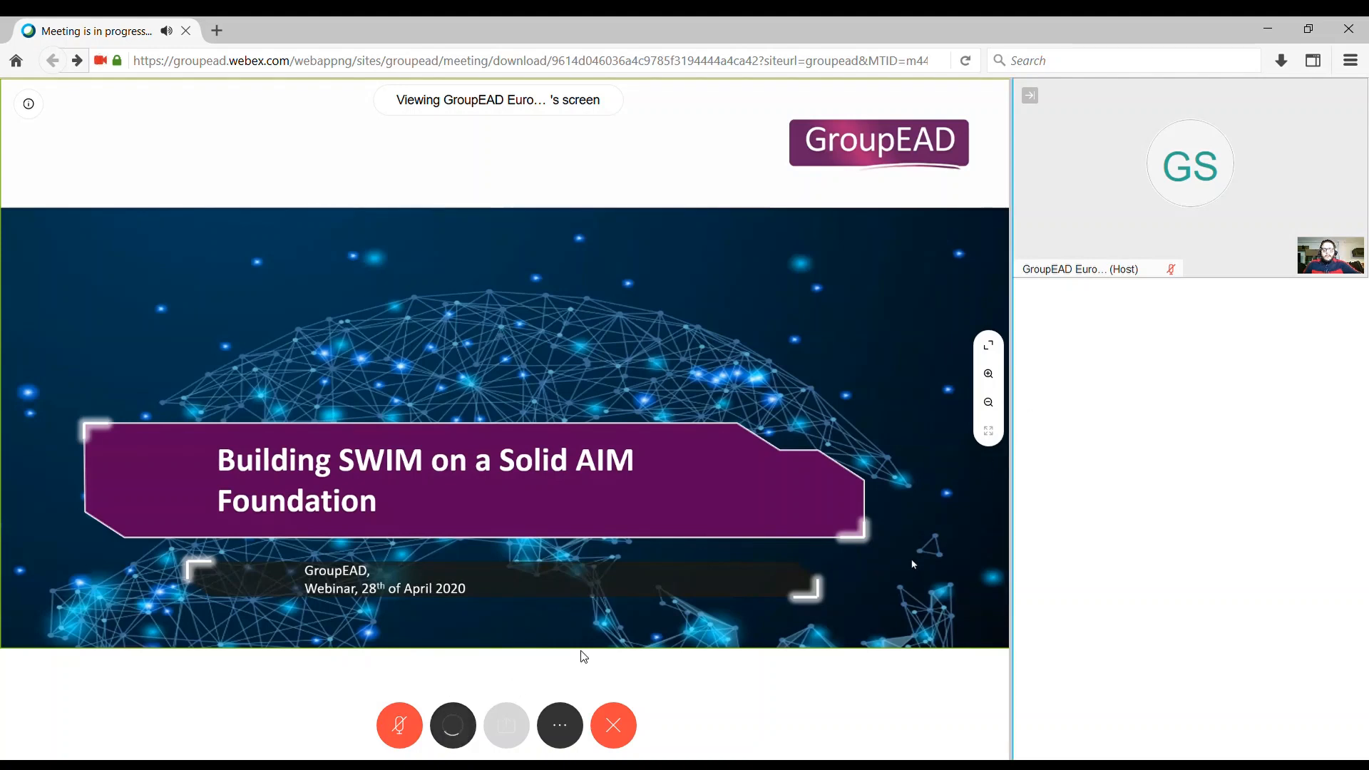
mouse_move(989, 374)
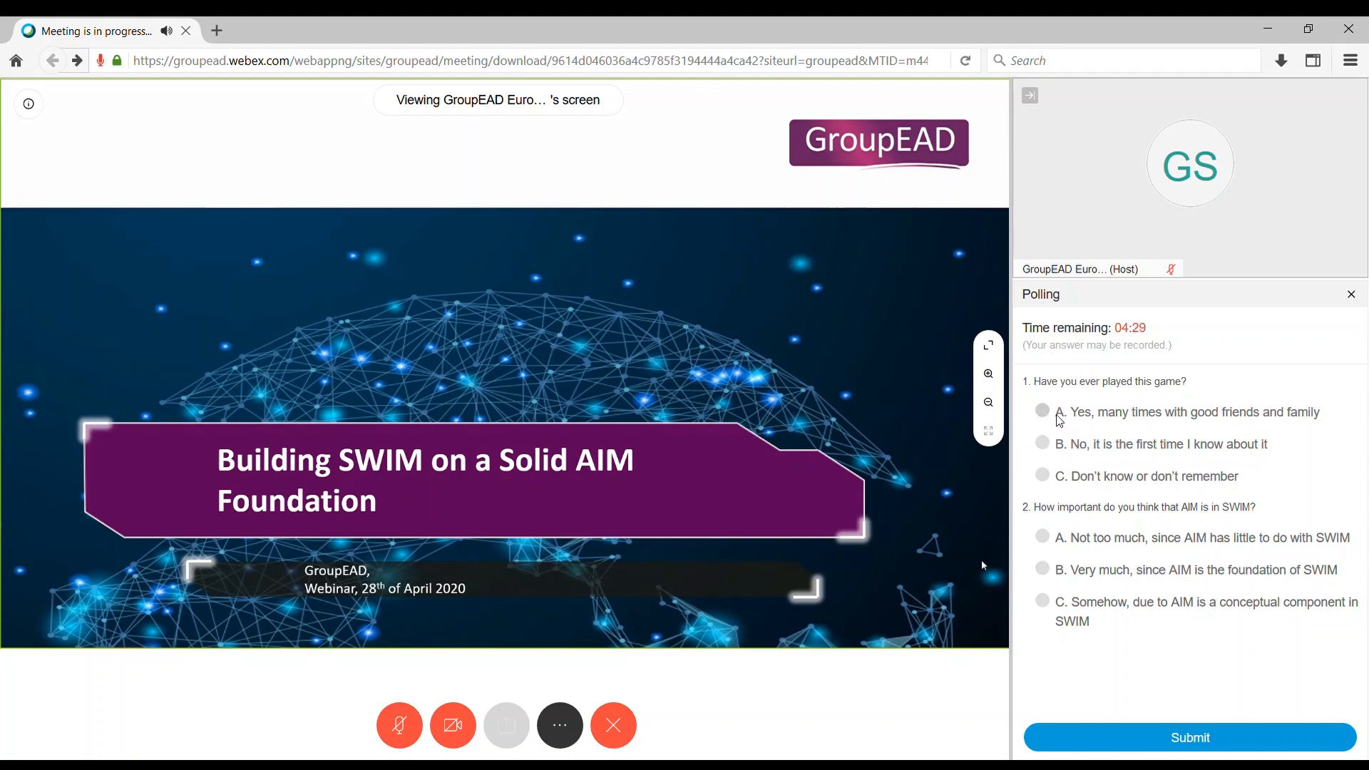
Choose answer A in the Polling panel, then submit and confirm the poll responses
left_click(1042, 538)
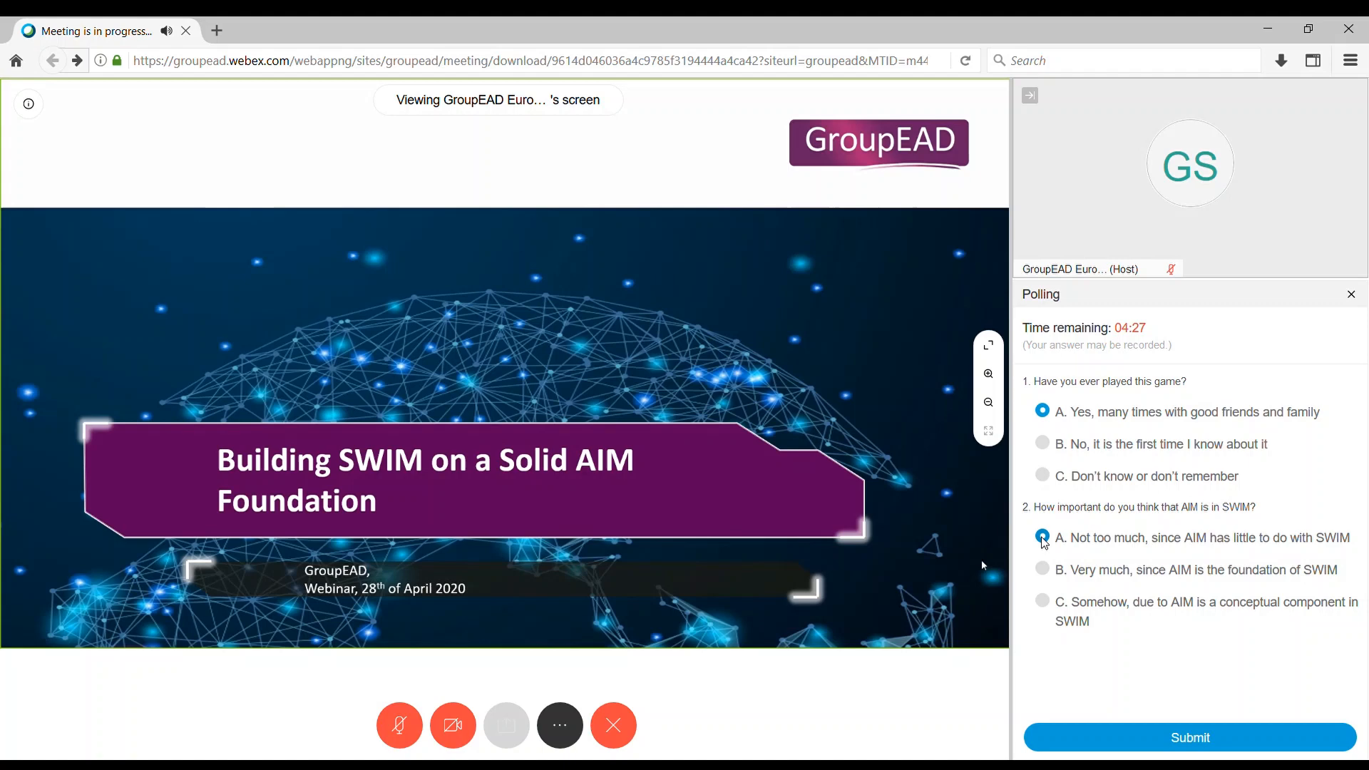
left_click(1190, 738)
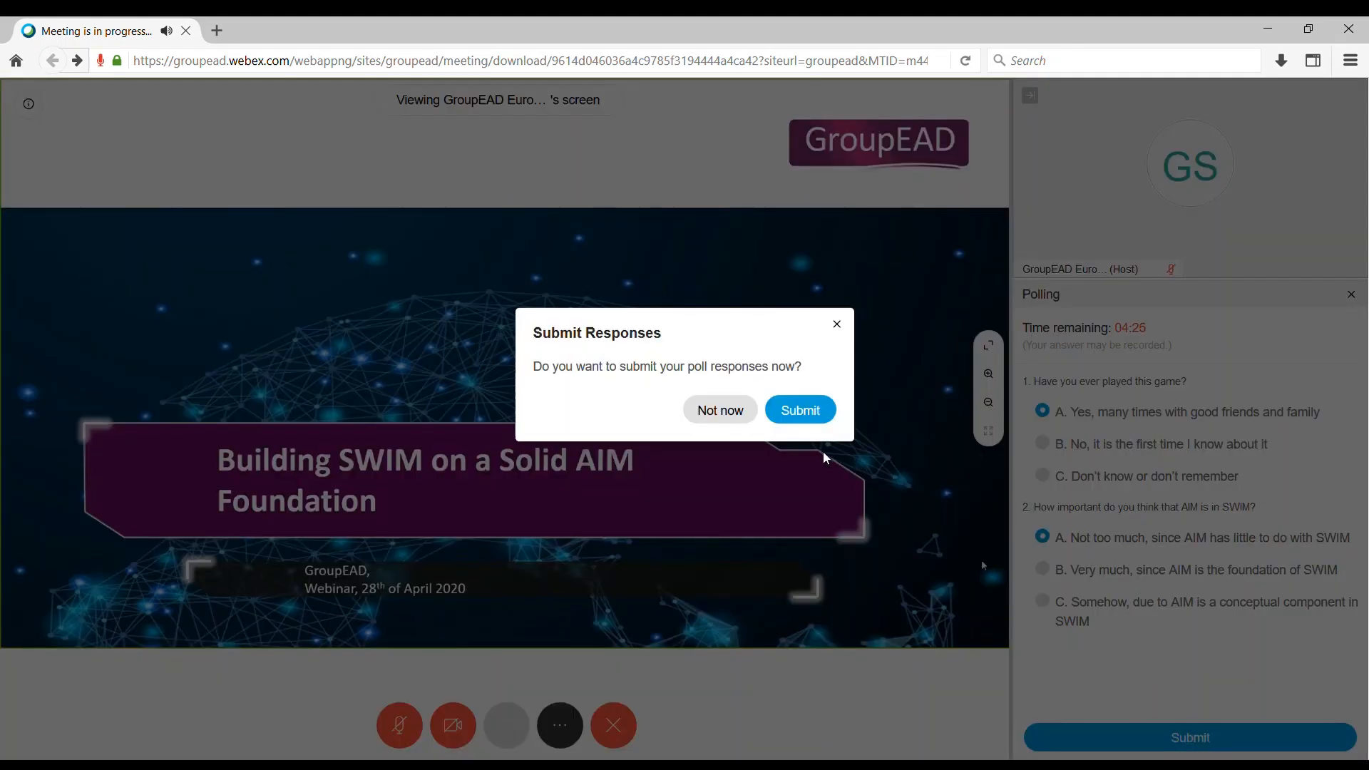
left_click(800, 410)
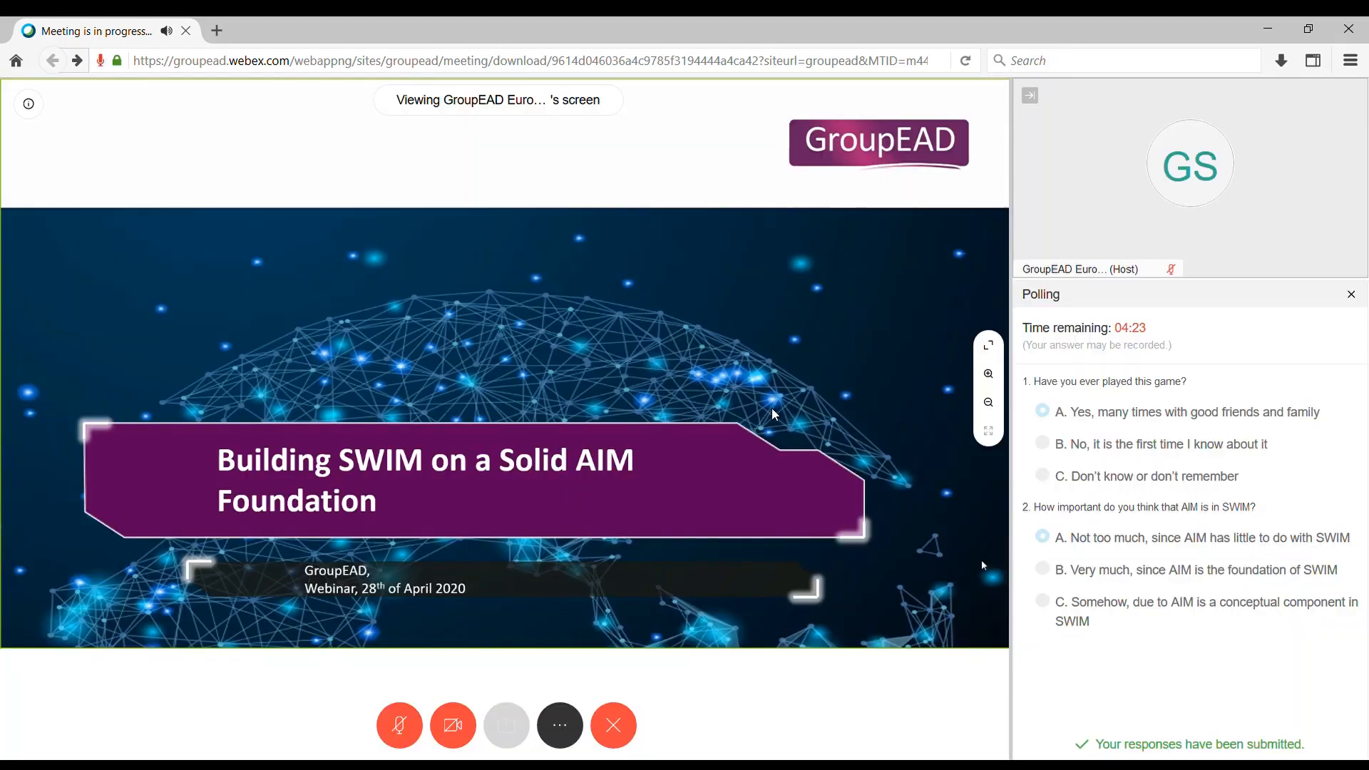